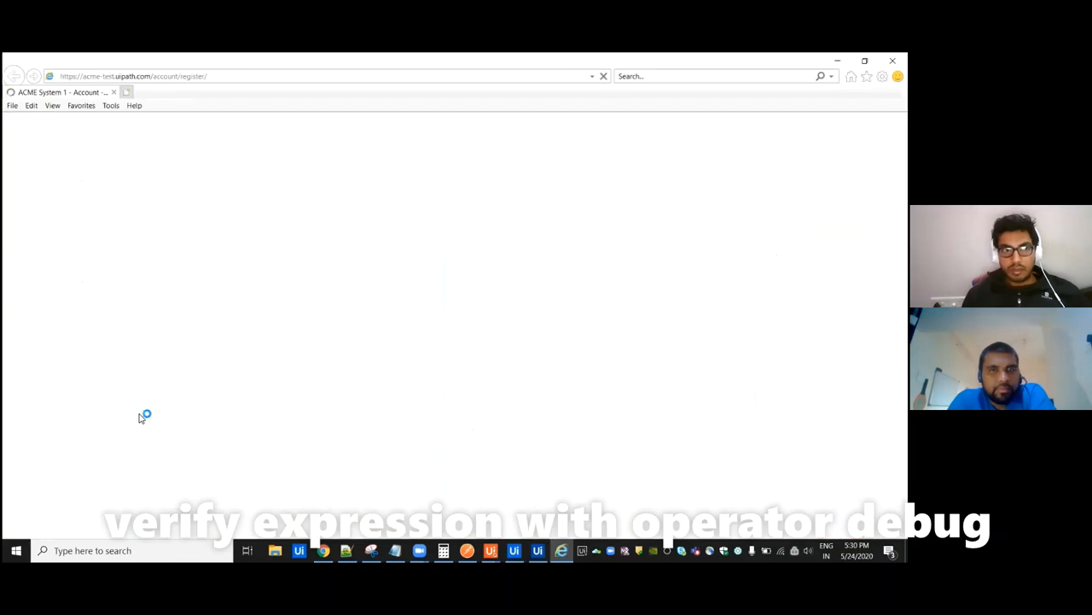
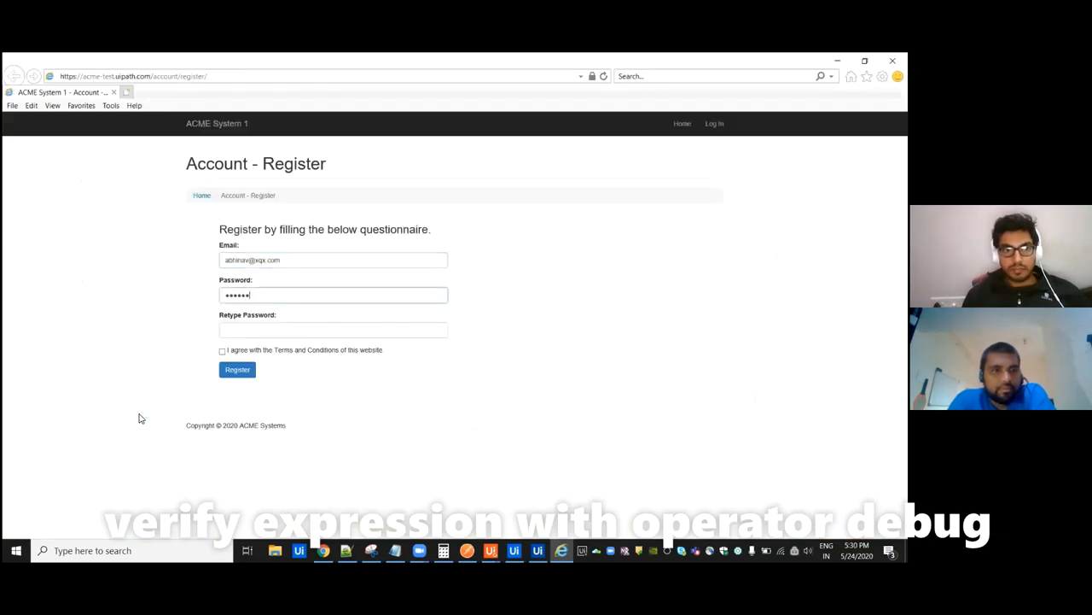
- Fill the ACME form with email 'abhinav' and password, accept the terms and register
{"action": "type", "text": "••••••"}
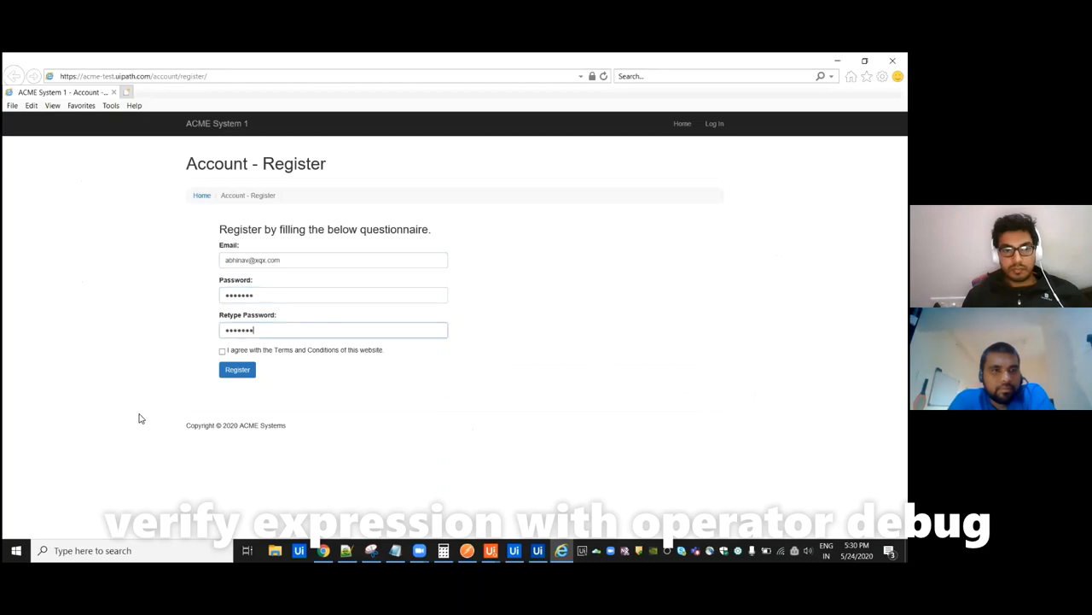
{"action": "left_click", "coordinate": [222, 351]}
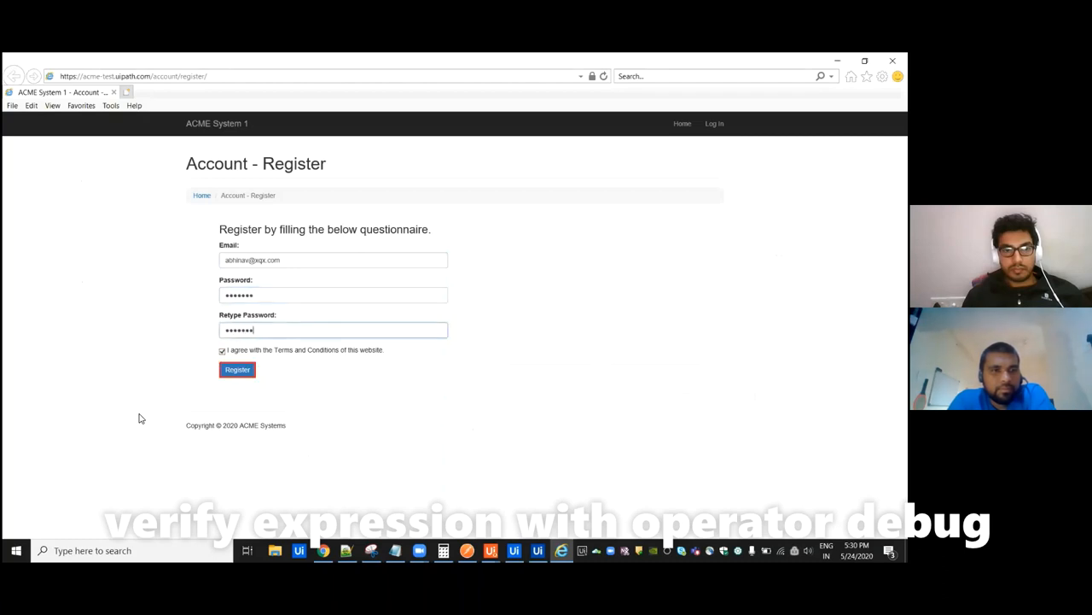
{"action": "left_click", "coordinate": [238, 369]}
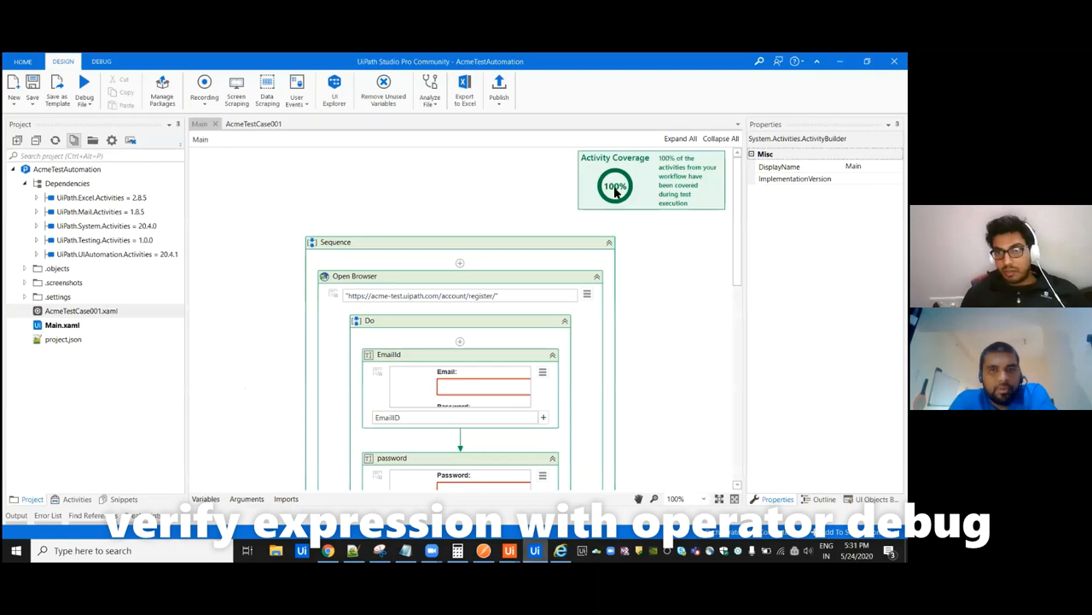
{"action": "mouse_move", "coordinate": [723, 224]}
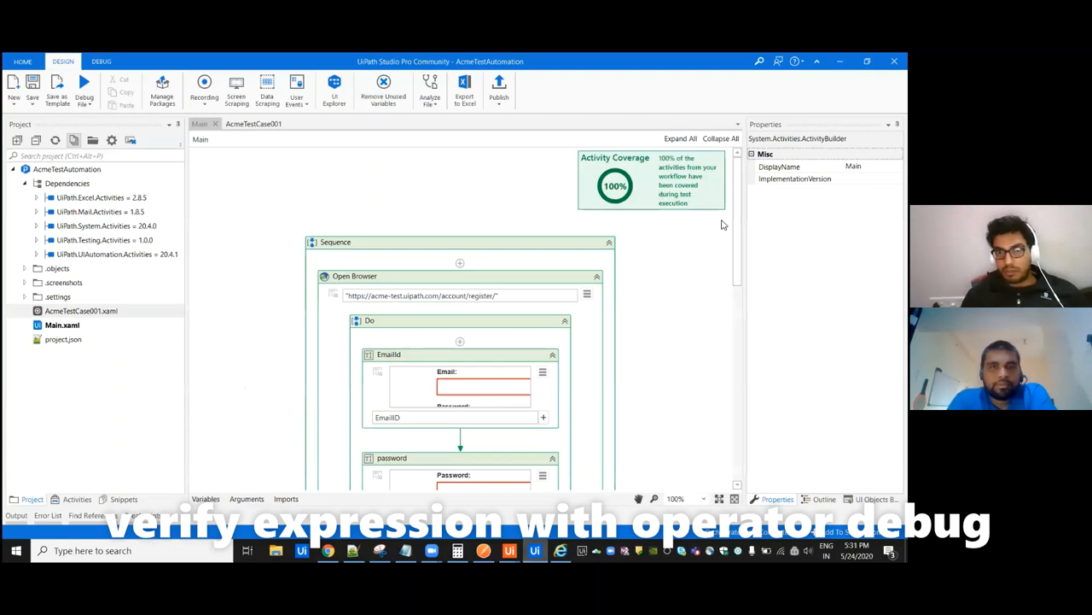
{"action": "scroll", "scroll_direction": "down", "scroll_amount": 3}
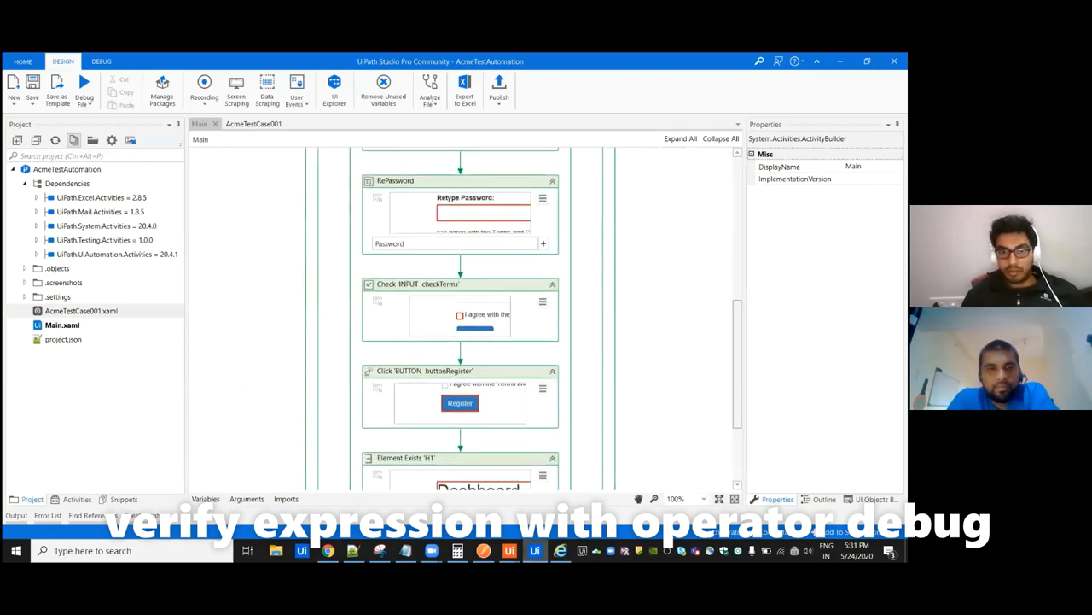
{"action": "scroll", "scroll_direction": "down", "scroll_amount": 3}
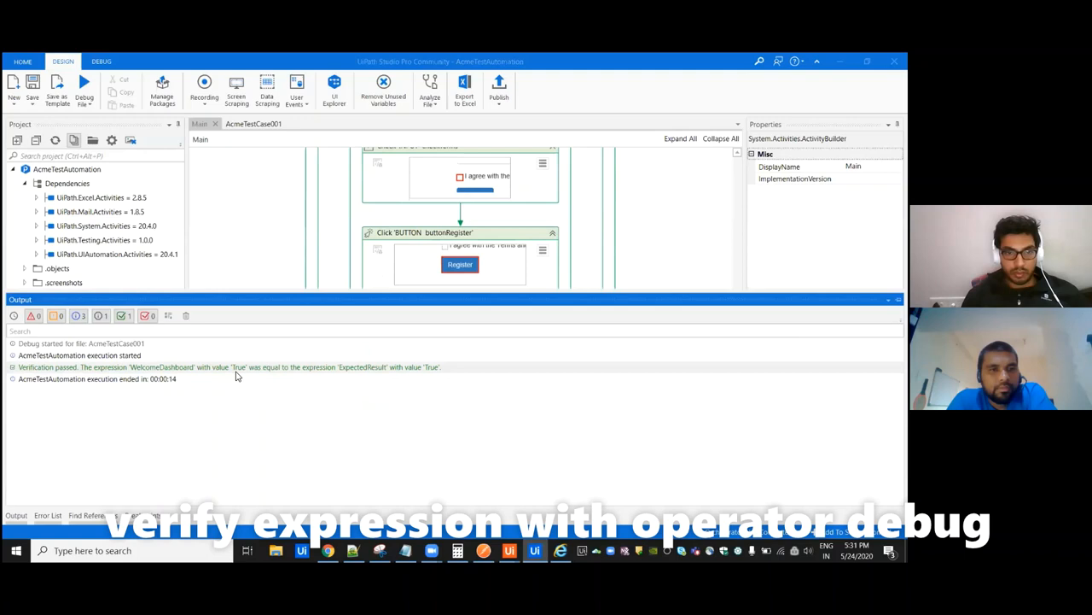
{"action": "mouse_move", "coordinate": [425, 373]}
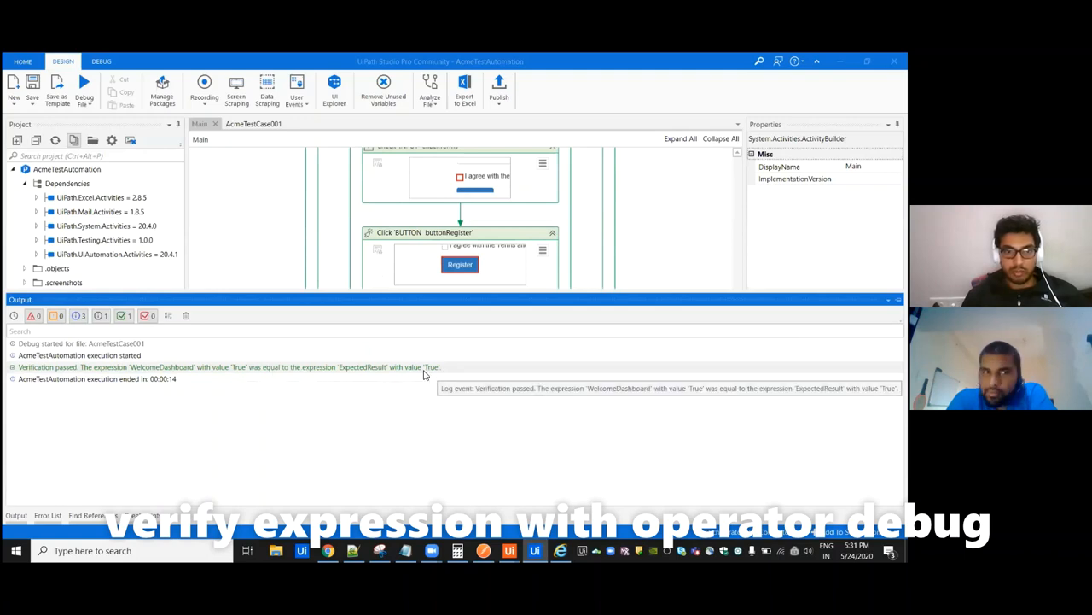
{"action": "mouse_move", "coordinate": [230, 374]}
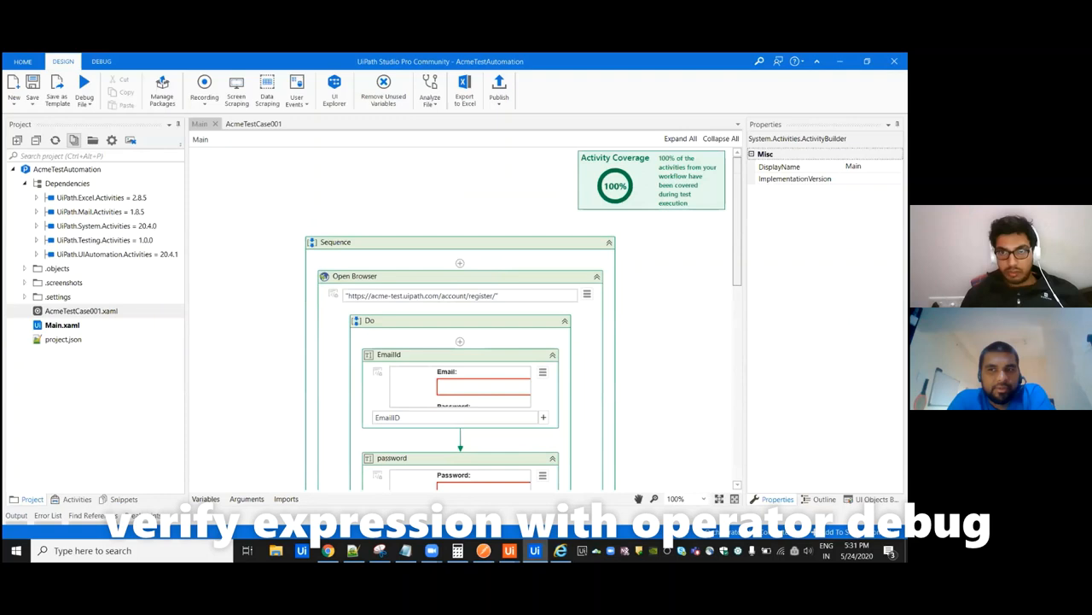
- Start a Debug File run of AcmeTestCase001.xaml from the Project panel
{"action": "left_click", "coordinate": [61, 311]}
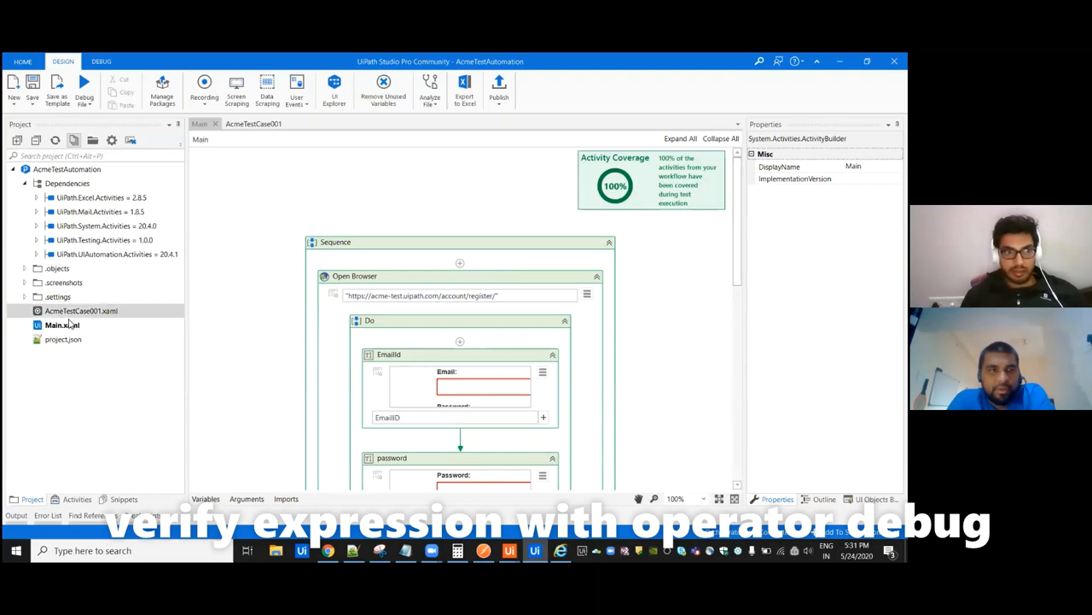
{"action": "right_click", "coordinate": [60, 324]}
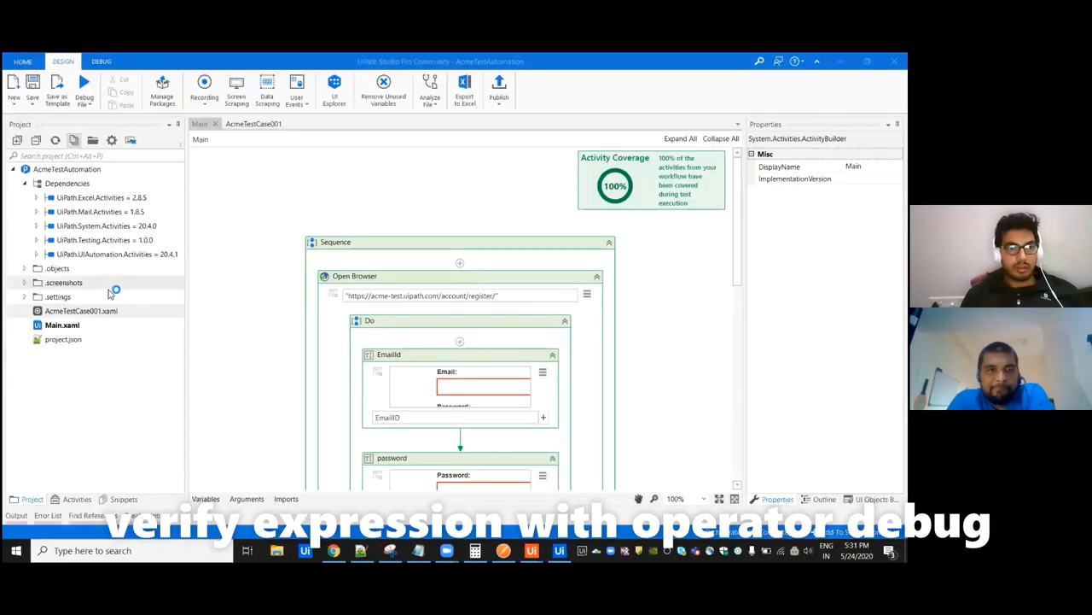
{"action": "right_click", "coordinate": [81, 310]}
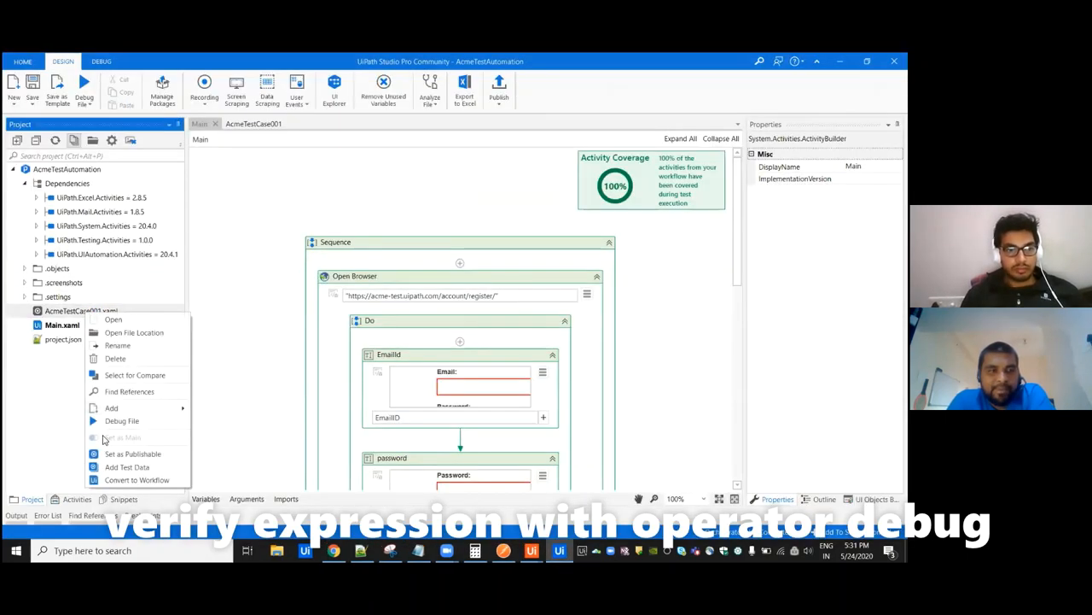
{"action": "left_click", "coordinate": [113, 319]}
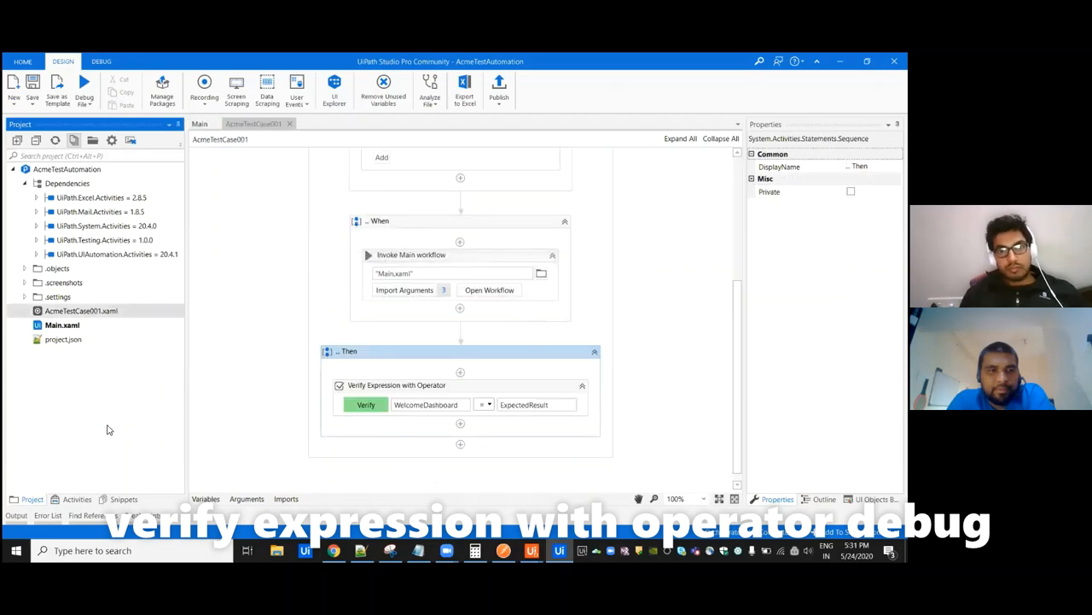
{"action": "left_click", "coordinate": [83, 85]}
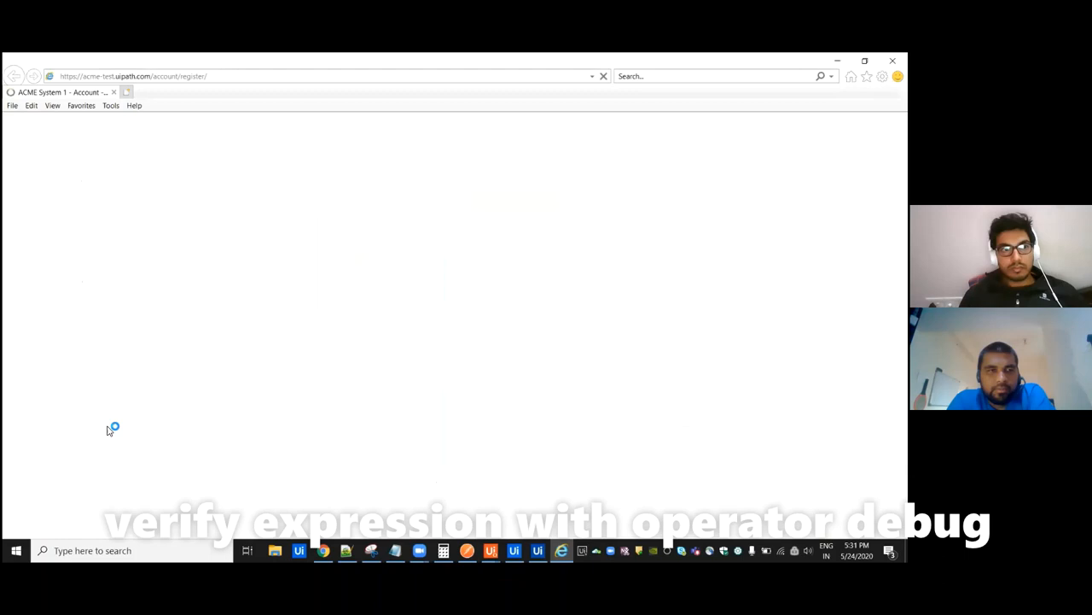
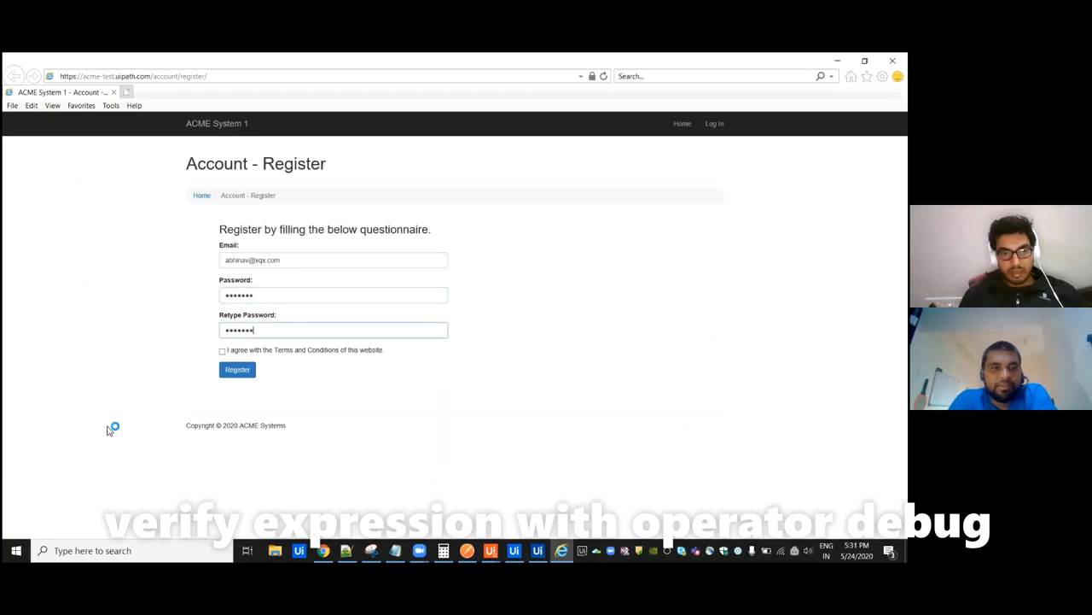
- Register again with email 'abhinav@', accept the terms, and dismiss the resulting error message
{"action": "left_click", "coordinate": [222, 351]}
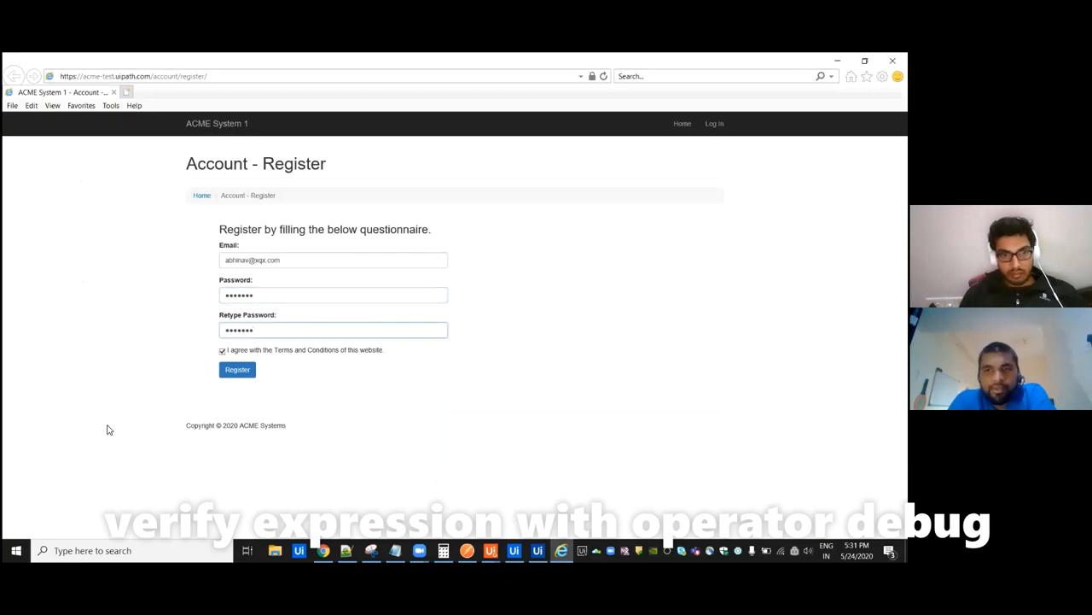
{"action": "left_click", "coordinate": [237, 369]}
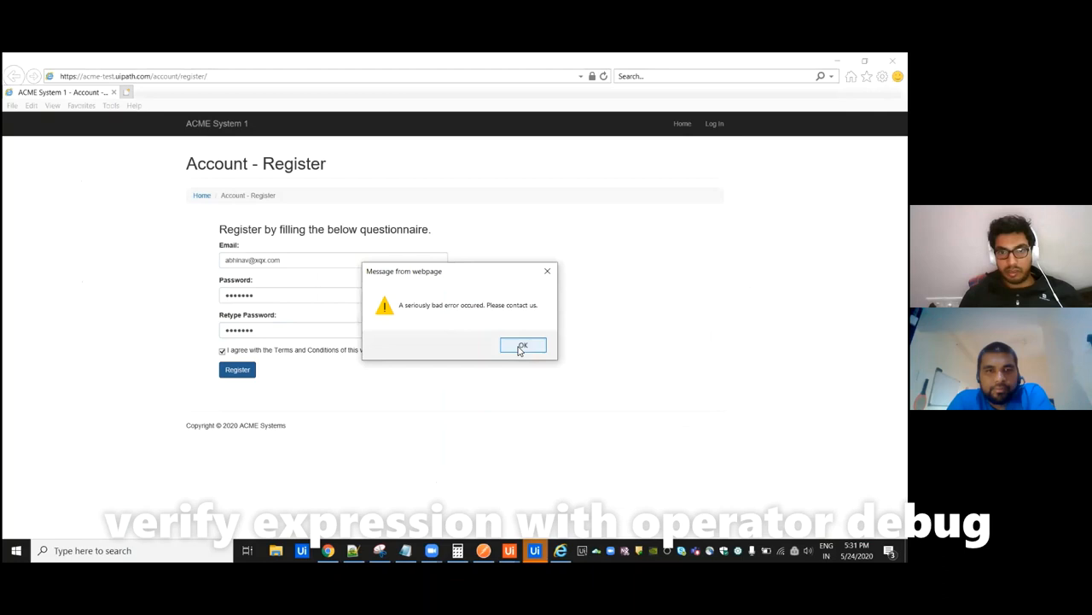
{"action": "left_click", "coordinate": [522, 345]}
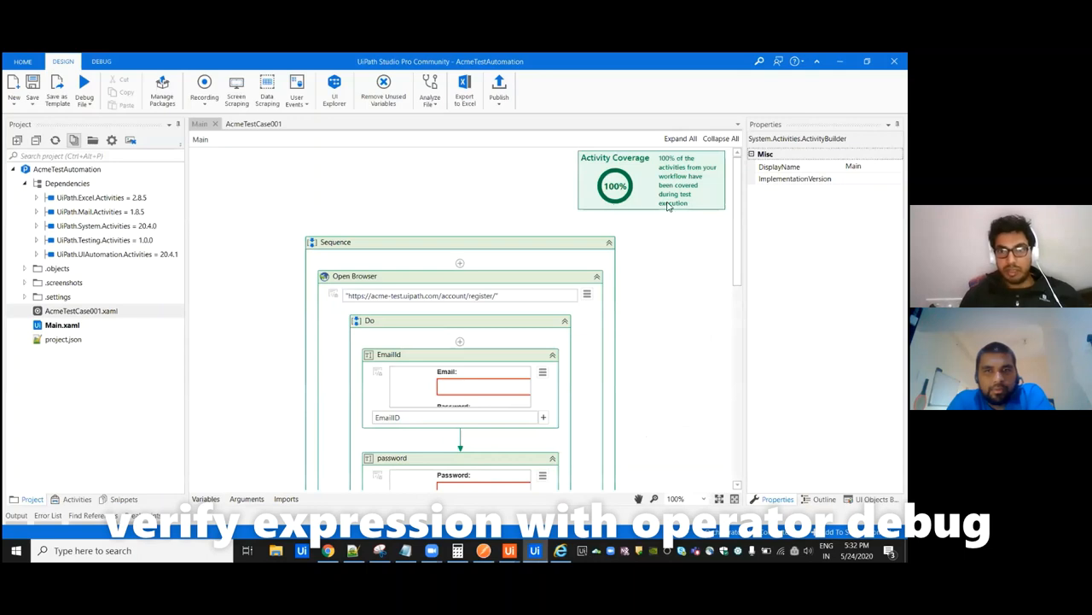
- Review the 'Verification failed' output and return to the AcmeTestCase001 tab
{"action": "scroll", "scroll_direction": "down", "scroll_amount": 3}
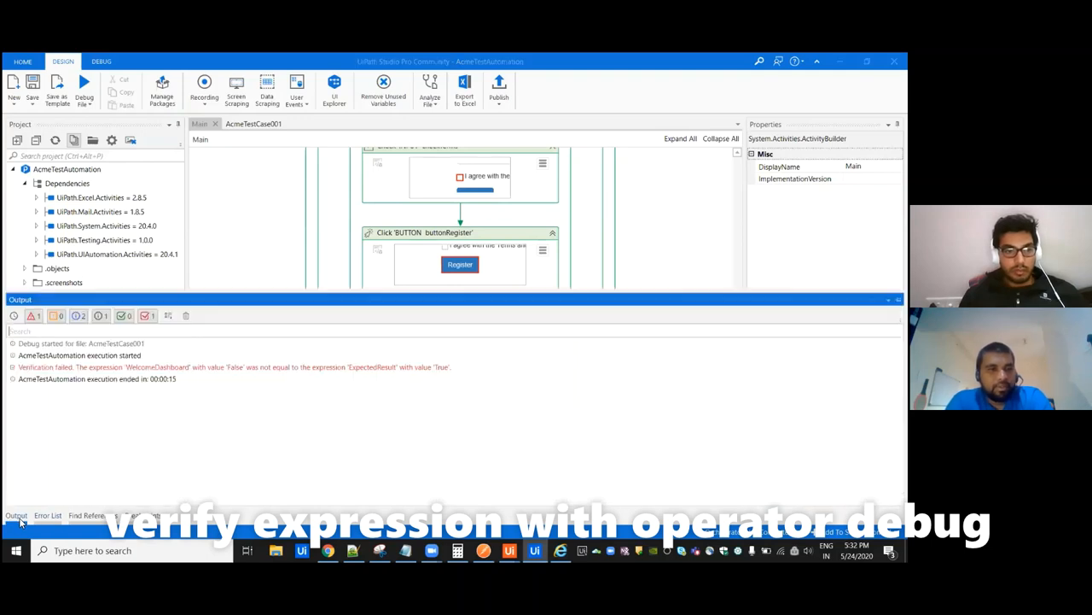
{"action": "mouse_move", "coordinate": [132, 367]}
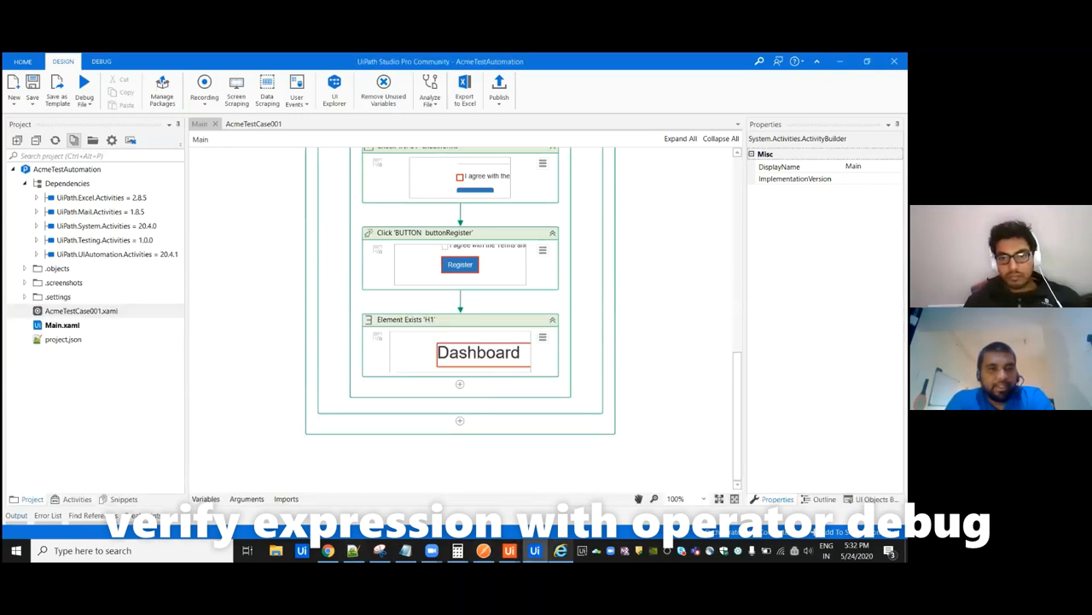
{"action": "left_click", "coordinate": [252, 123]}
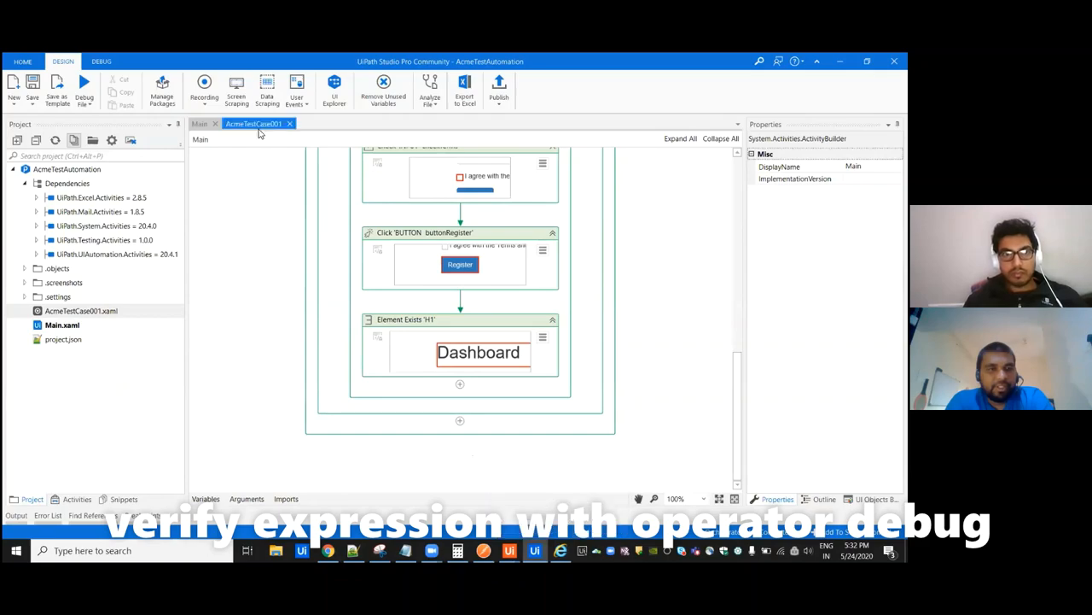